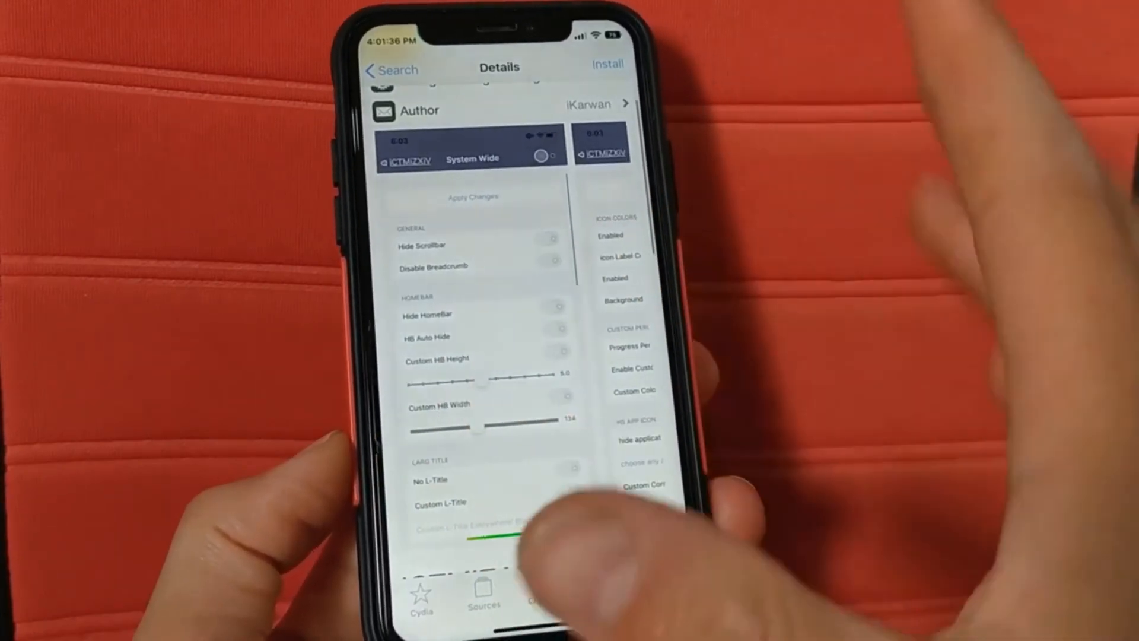
Swipe up to leave Cydia's iCTMiZ XiV page and return to the home screen
scroll("up", 3)
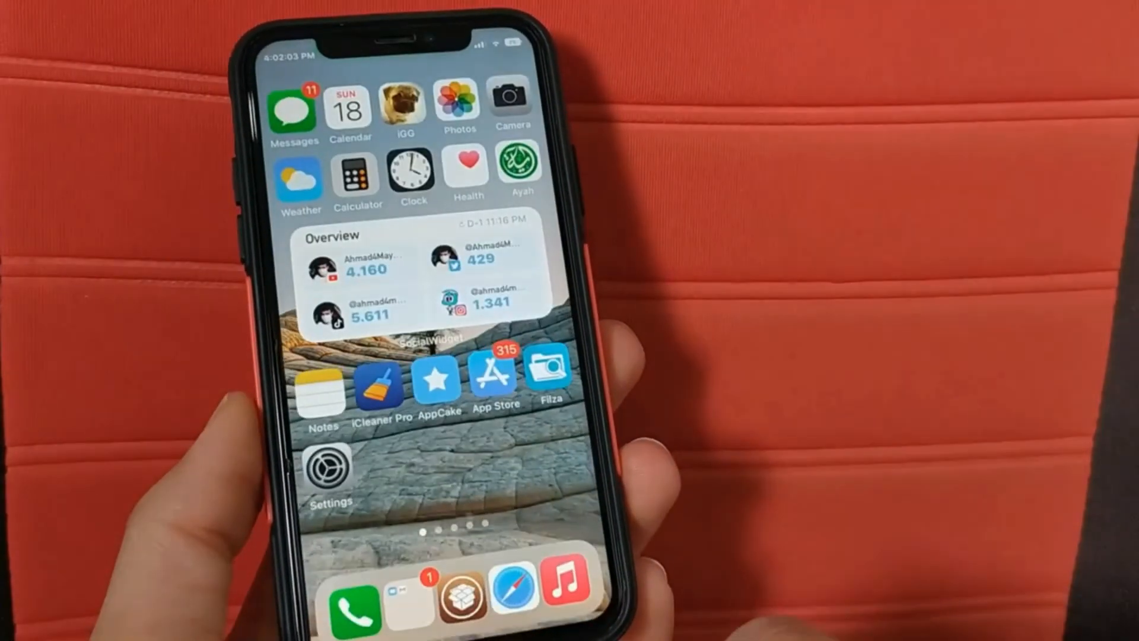
Go into Settings and reach the iCTMiZ XiV tweak's preference page
left_click(328, 465)
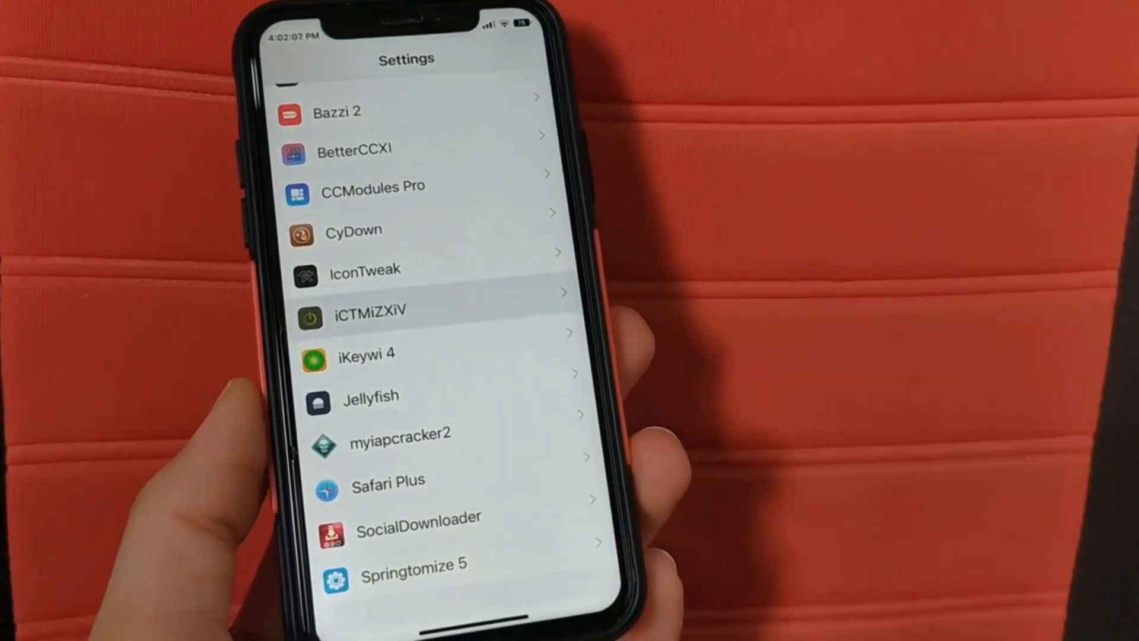
left_click(370, 308)
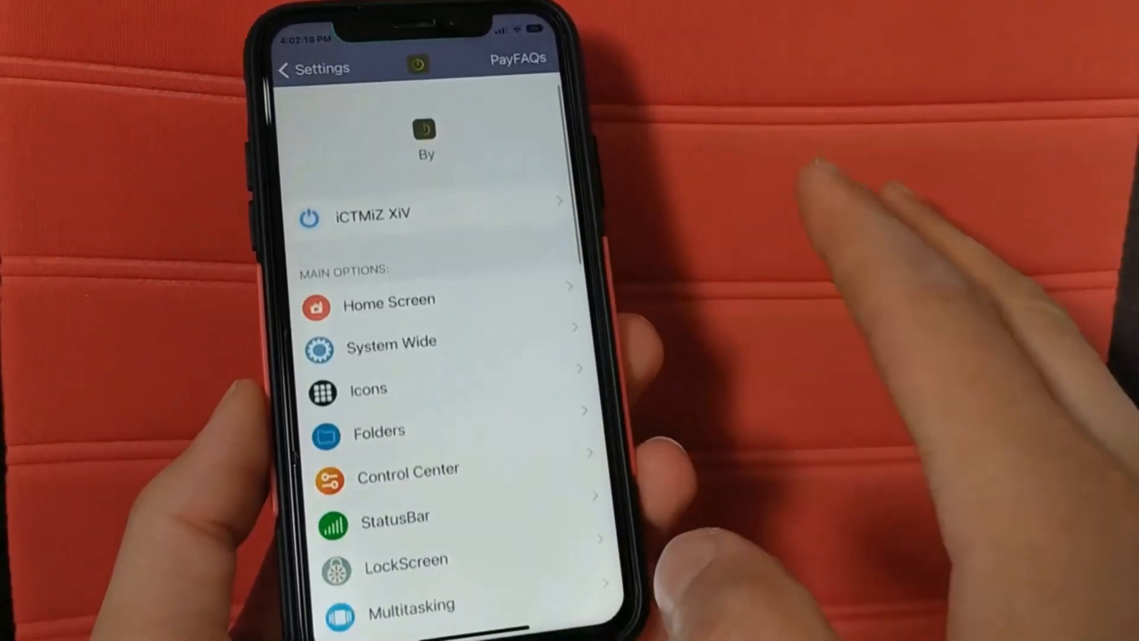
Enter the tweak's Photos options, where Infinite Zoom shows enabled
scroll("up", 3)
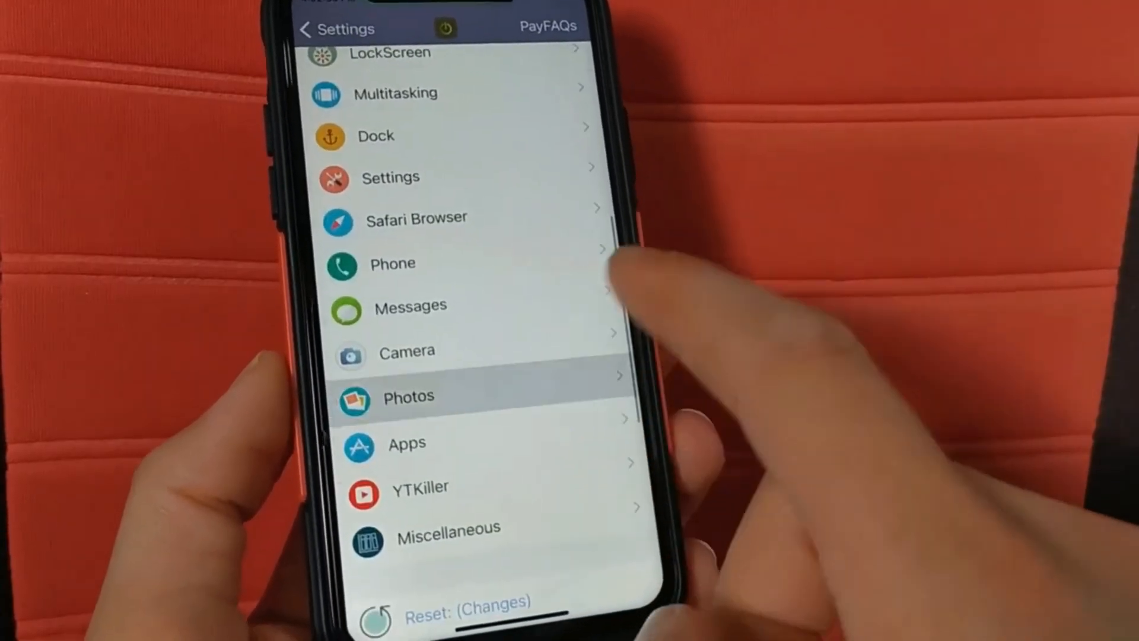
left_click(407, 397)
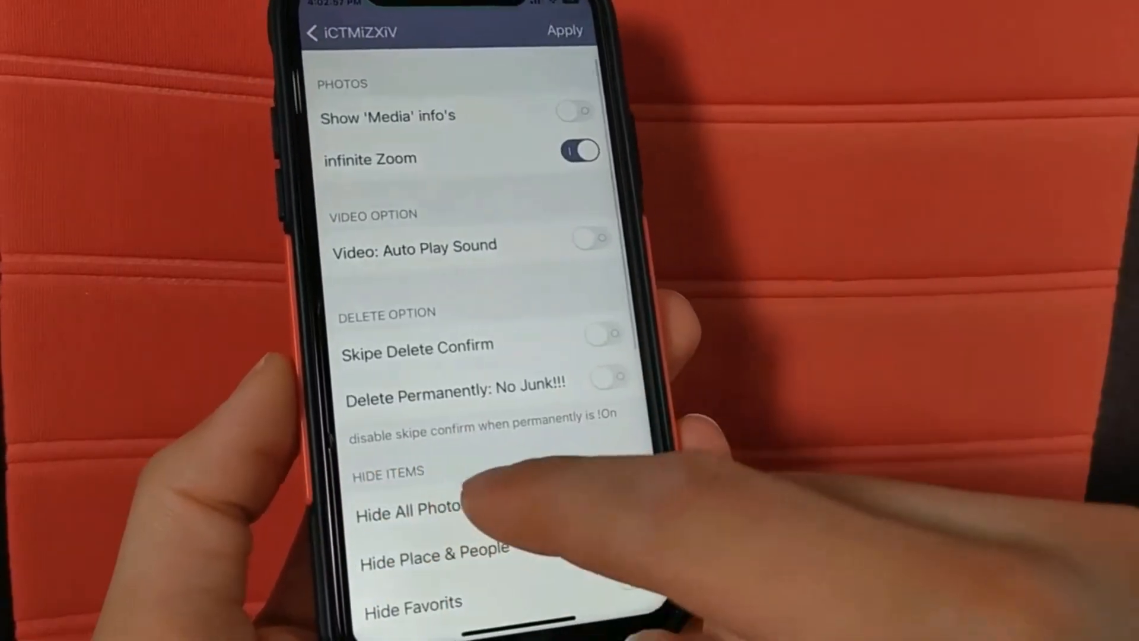
Enable Hide Place & People, Hide Scruber, Hide People and Hide Search Section for Photos
scroll("down", 3)
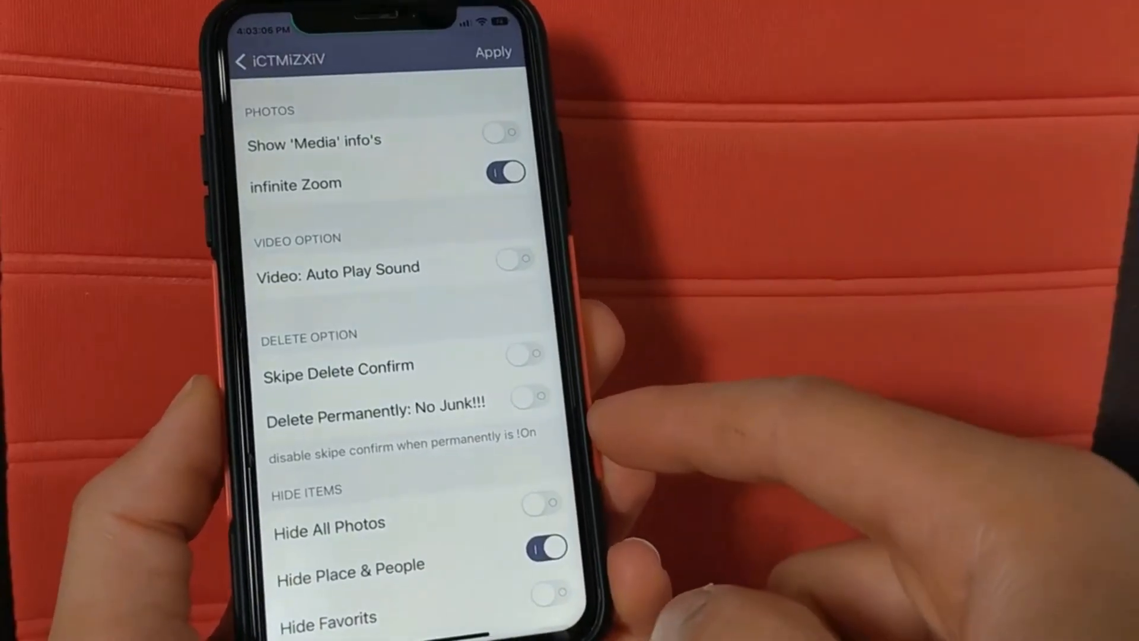
scroll("up", 3)
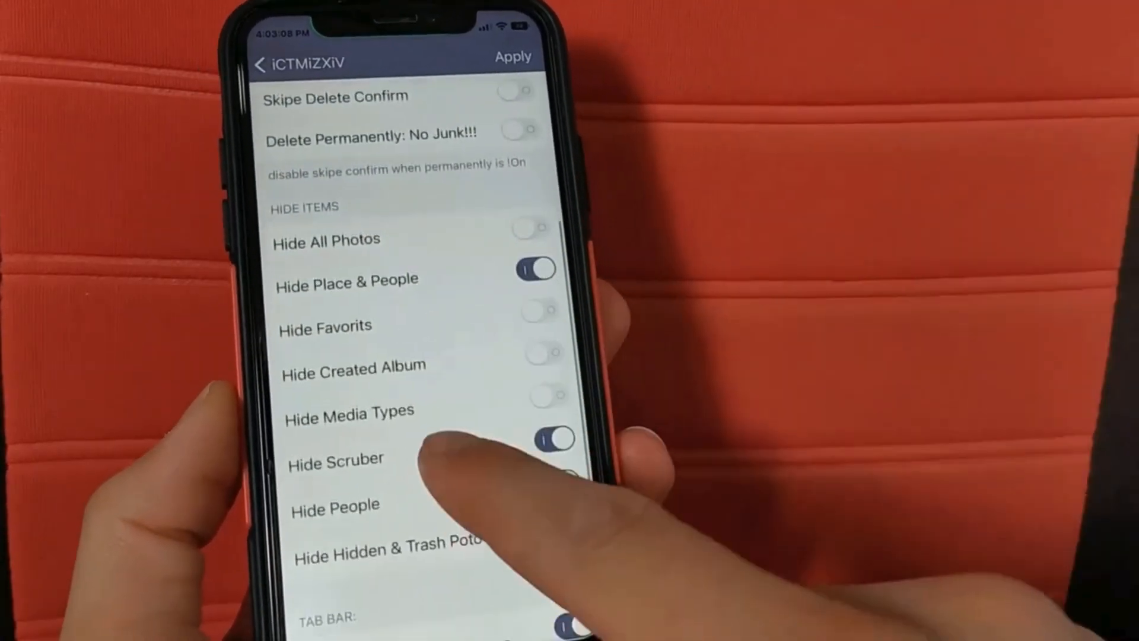
scroll("down", 3)
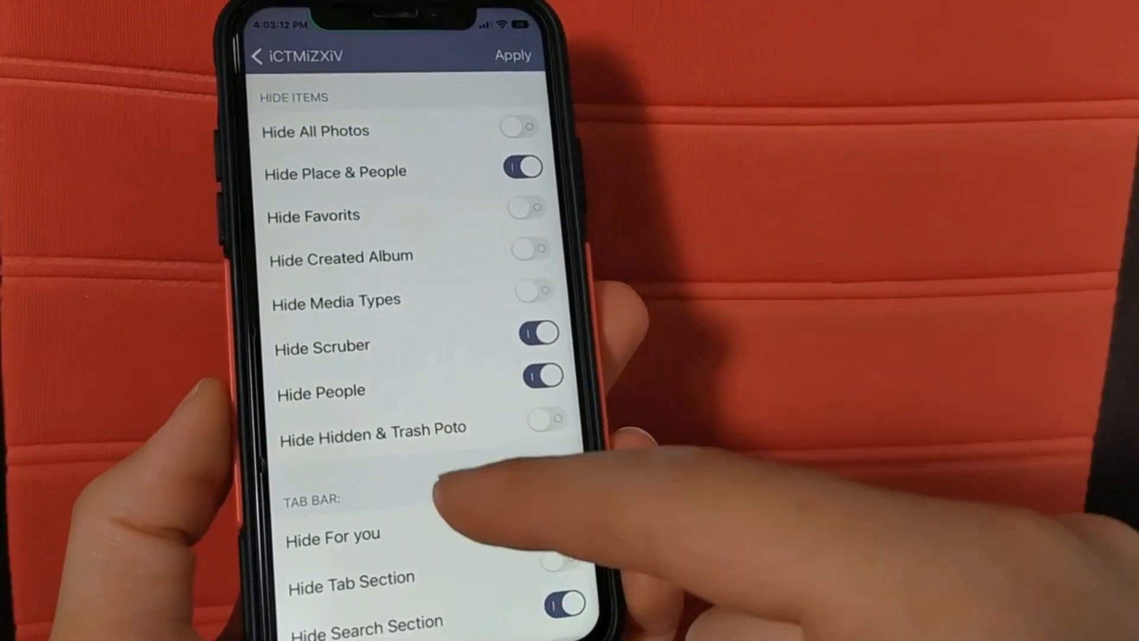
scroll("up", 3)
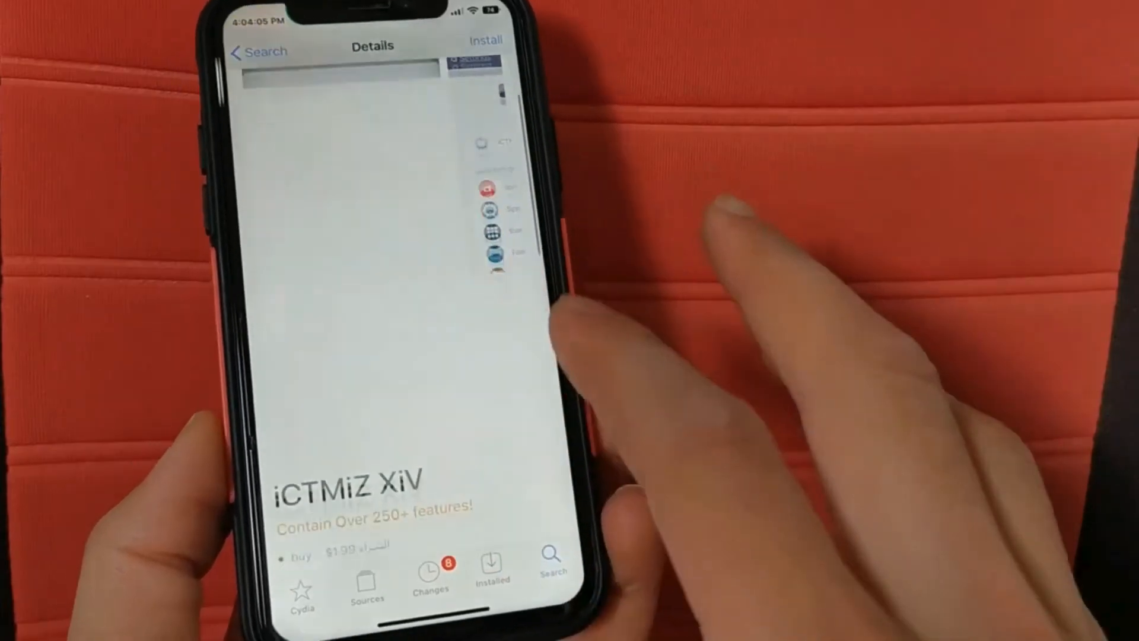
scroll("down", 3)
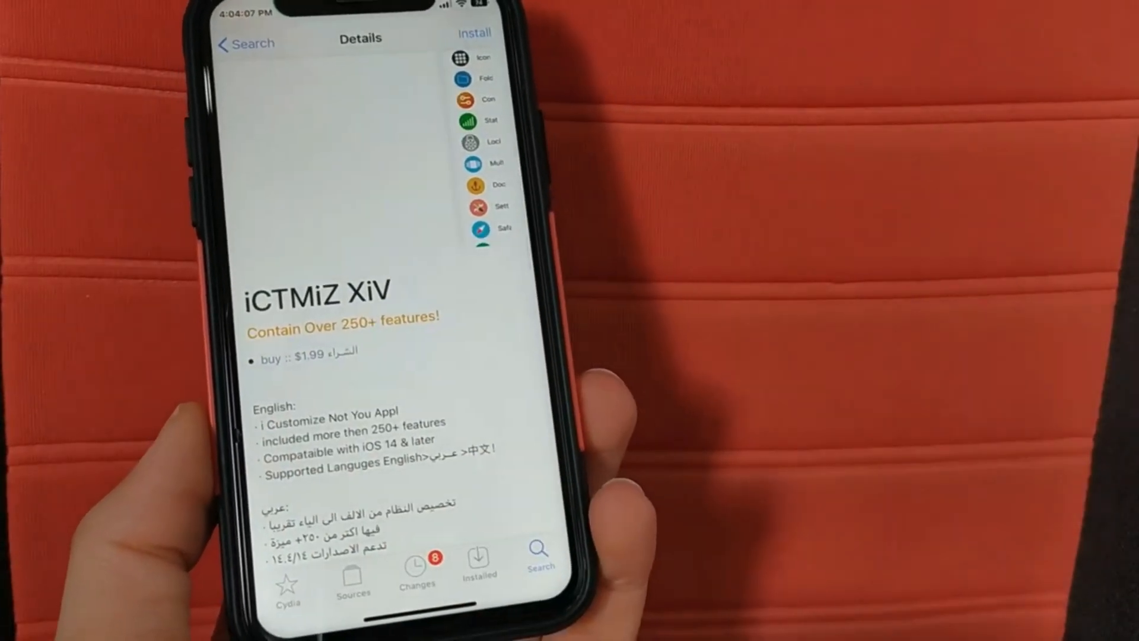